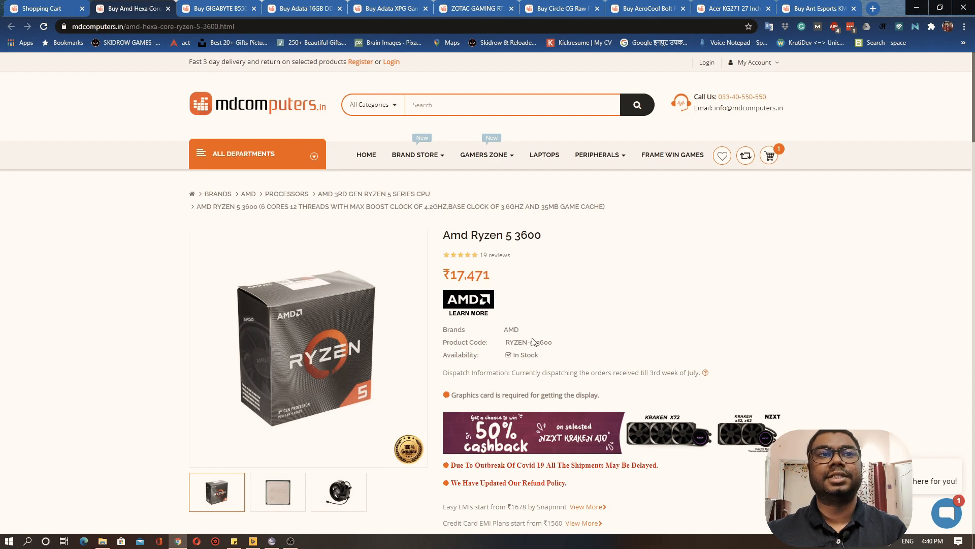
{"action": "mouse_move", "coordinate": [388, 225]}
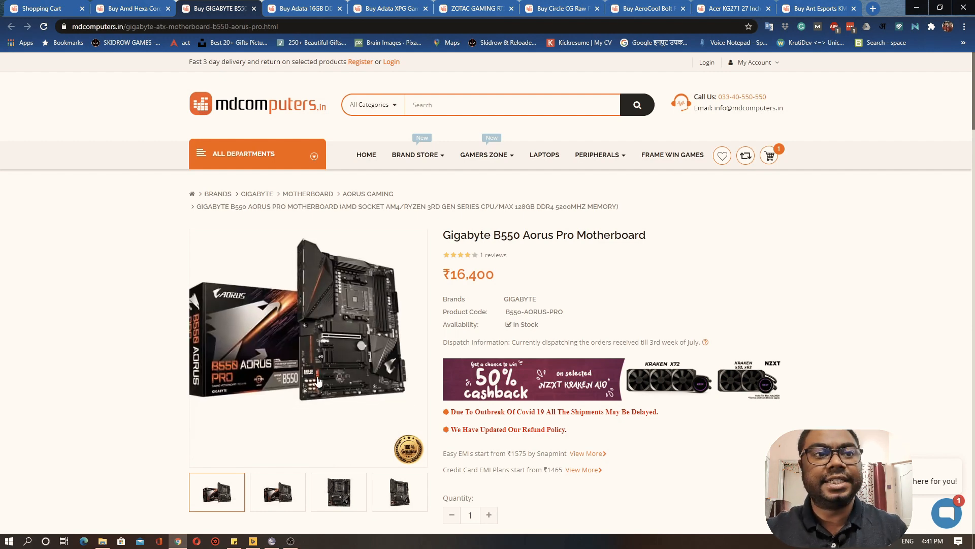
View a second product photo of the Gigabyte B550 Aorus Pro motherboard (₹16,400)
{"action": "left_click", "coordinate": [278, 491]}
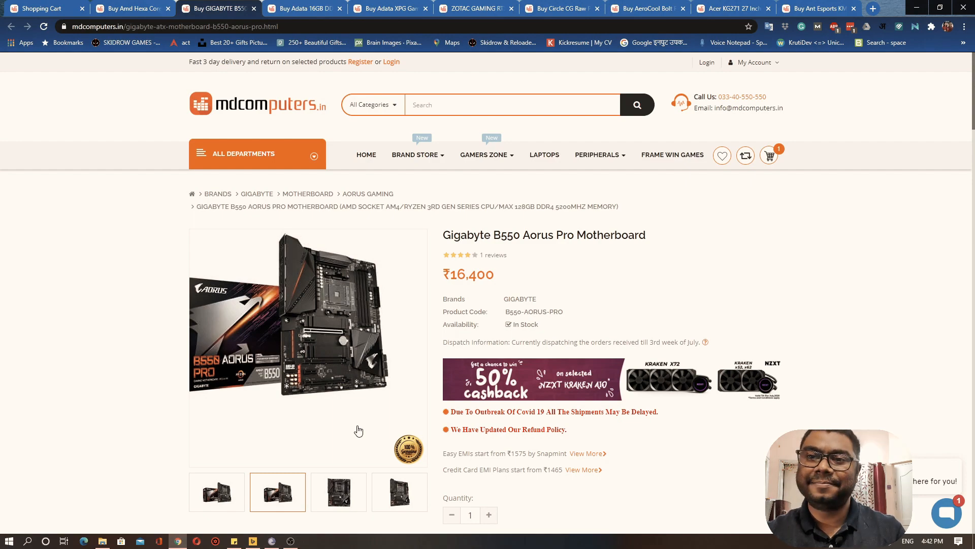
Add the motherboard to the cart and go to the Adata XPG Gammix D30 16GB DDR4 page (₹5,900)
{"action": "left_click", "coordinate": [310, 8]}
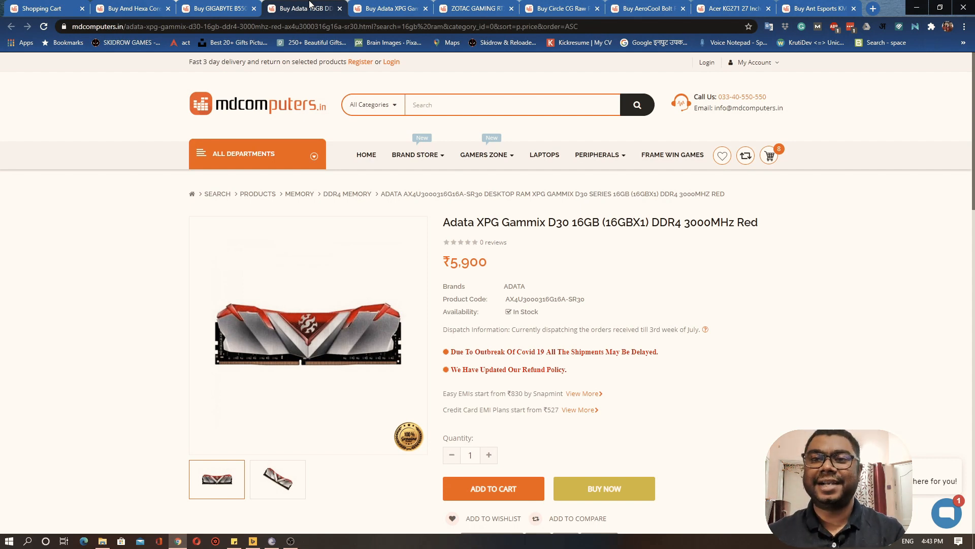
{"action": "left_click", "coordinate": [390, 8]}
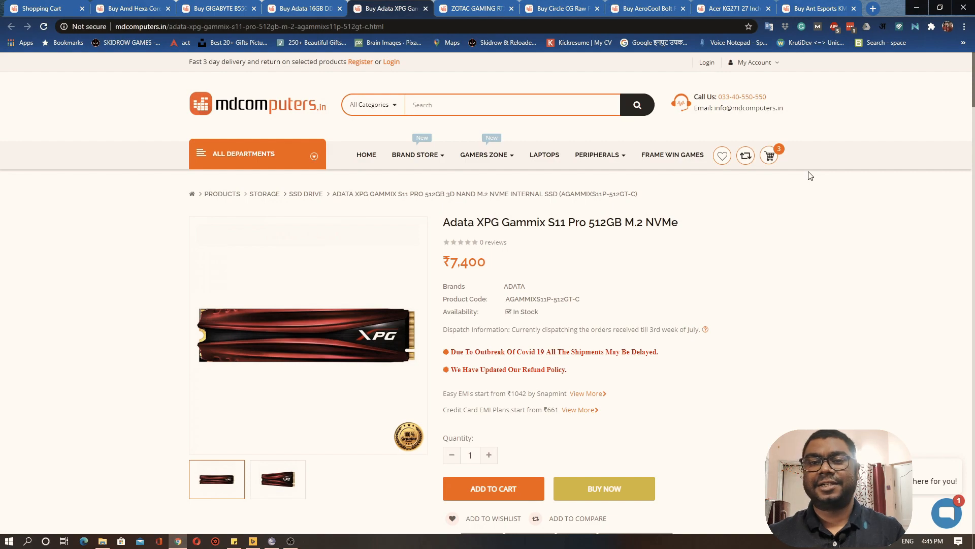
Add the 16GB RAM kit to the cart and move on to the next component page
{"action": "left_click", "coordinate": [485, 8]}
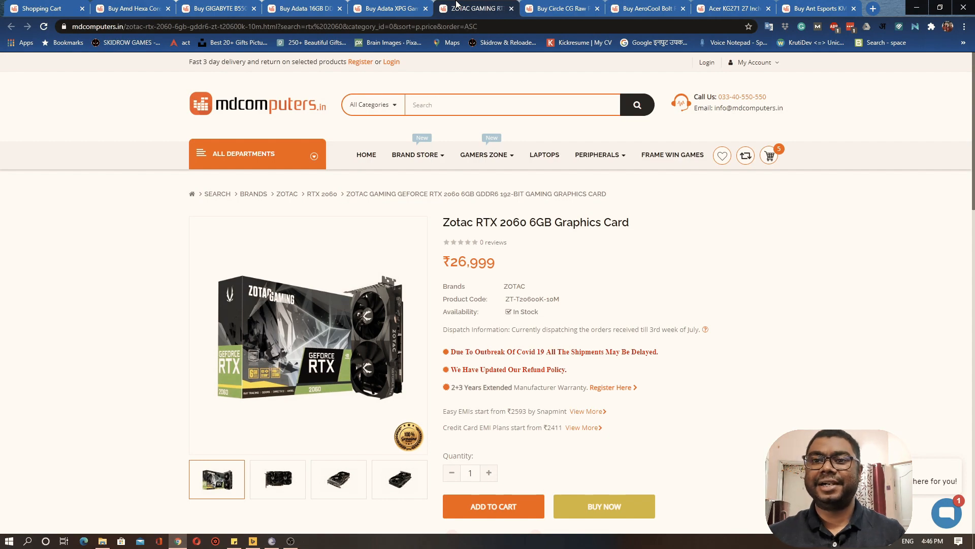
Review the Circle CG Raw Power Extreme 850W PSU details and its SMPS Exclusive Offer option
{"action": "left_click", "coordinate": [558, 8]}
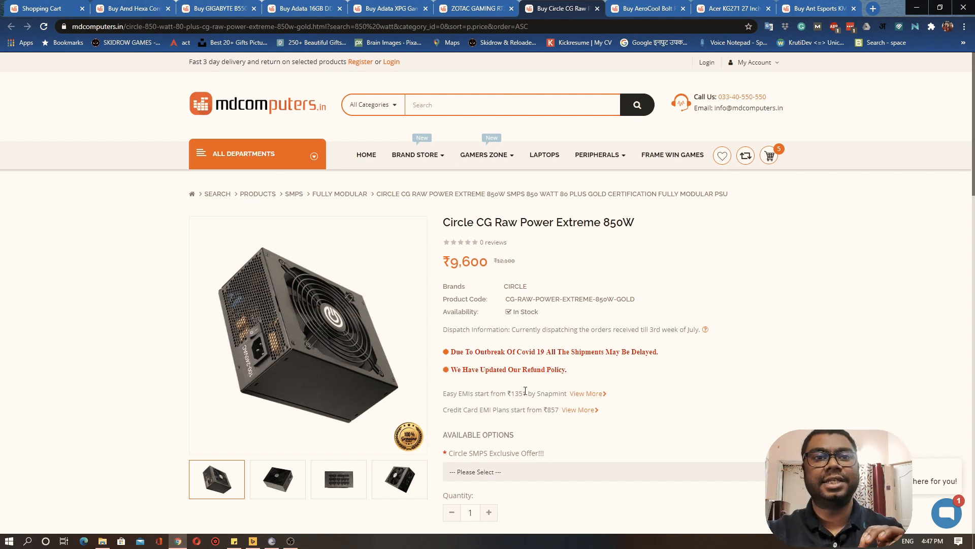
{"action": "scroll", "scroll_direction": "down", "scroll_amount": 3}
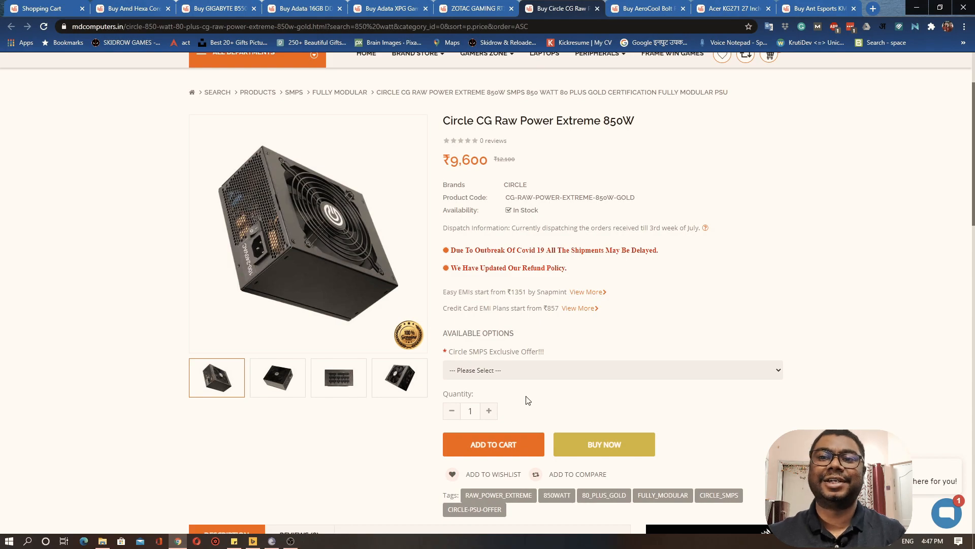
{"action": "left_click", "coordinate": [649, 9]}
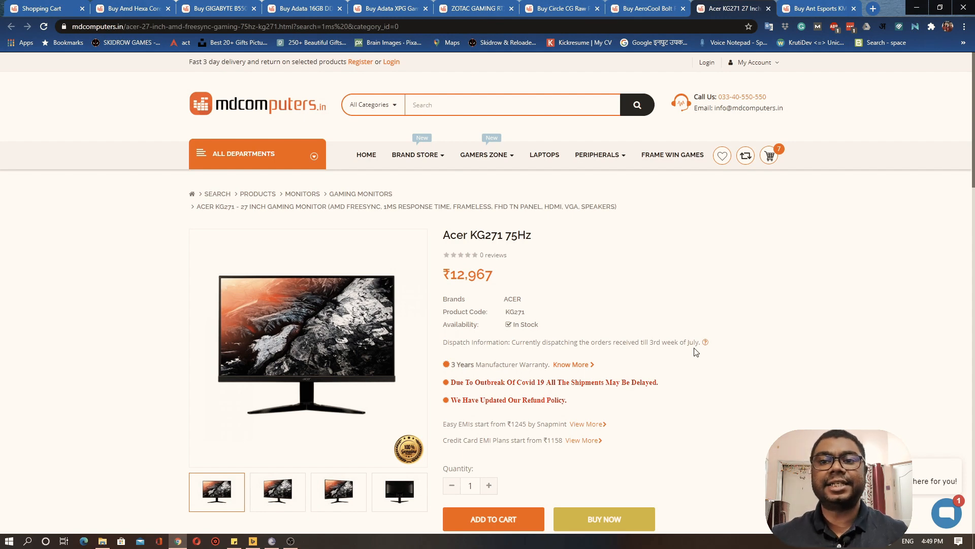
{"action": "mouse_move", "coordinate": [764, 386]}
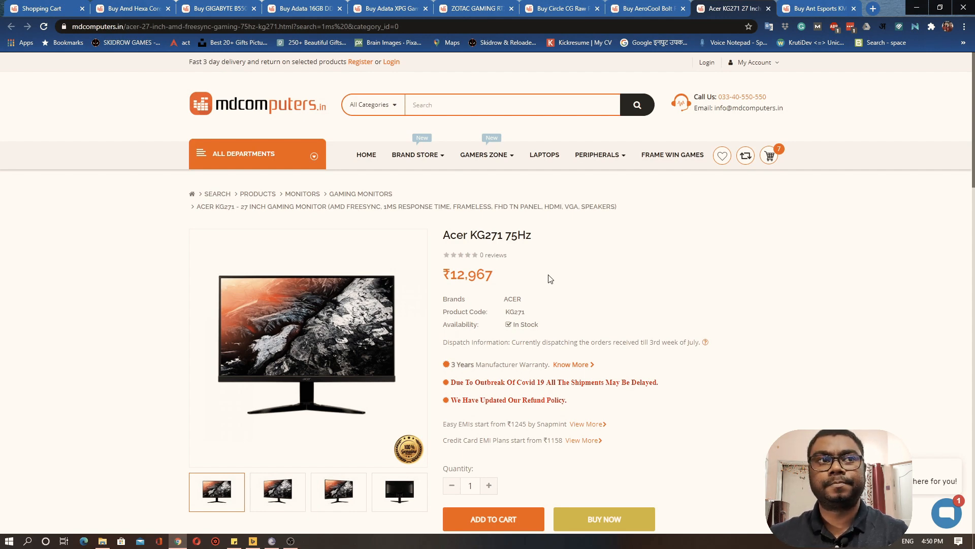
{"action": "mouse_move", "coordinate": [390, 217]}
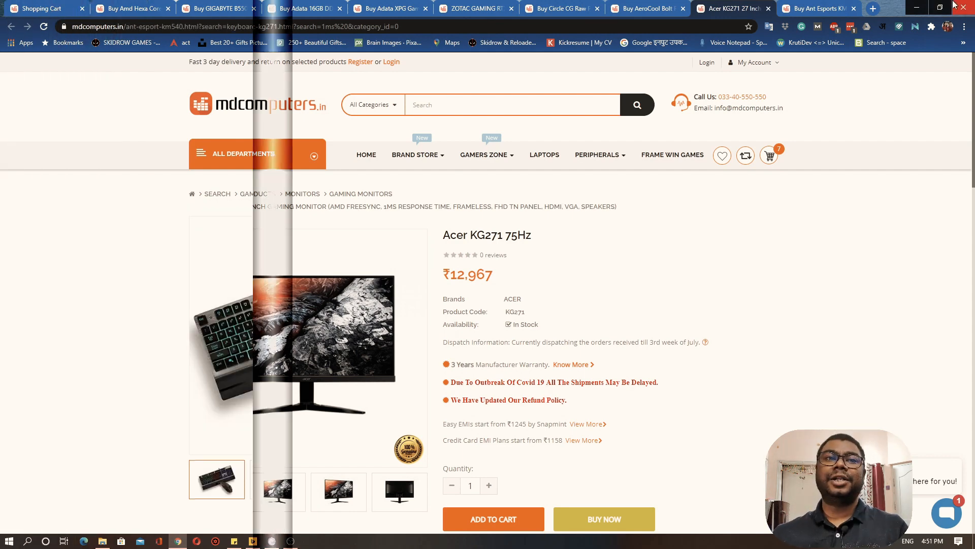
{"action": "left_click", "coordinate": [821, 8]}
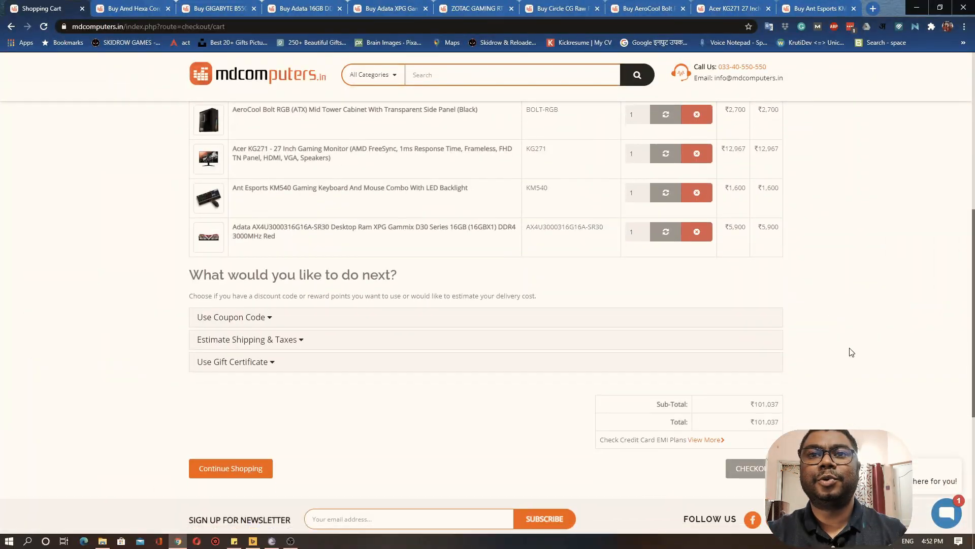
Bring the cart's Sub-Total and Total of ₹101,037 into view
{"action": "scroll", "scroll_direction": "down", "scroll_amount": 3}
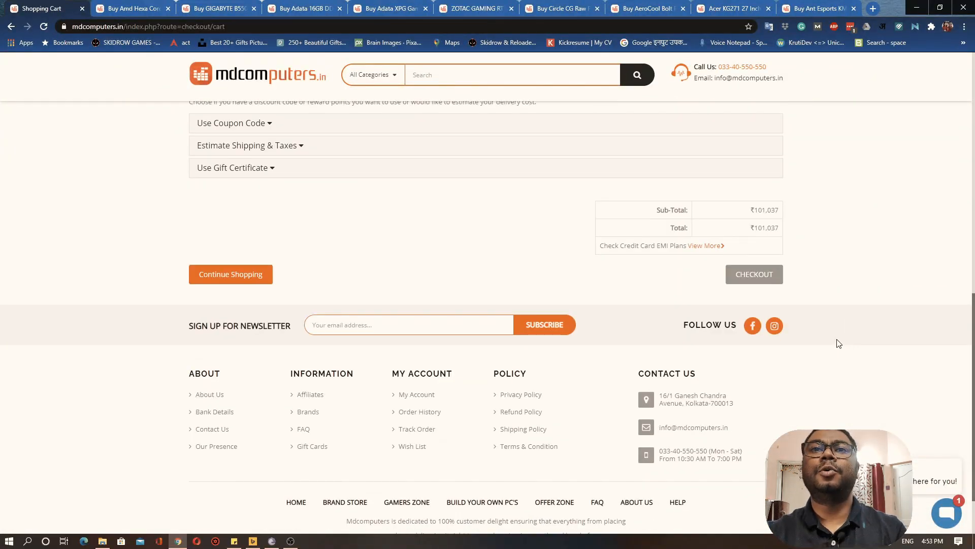